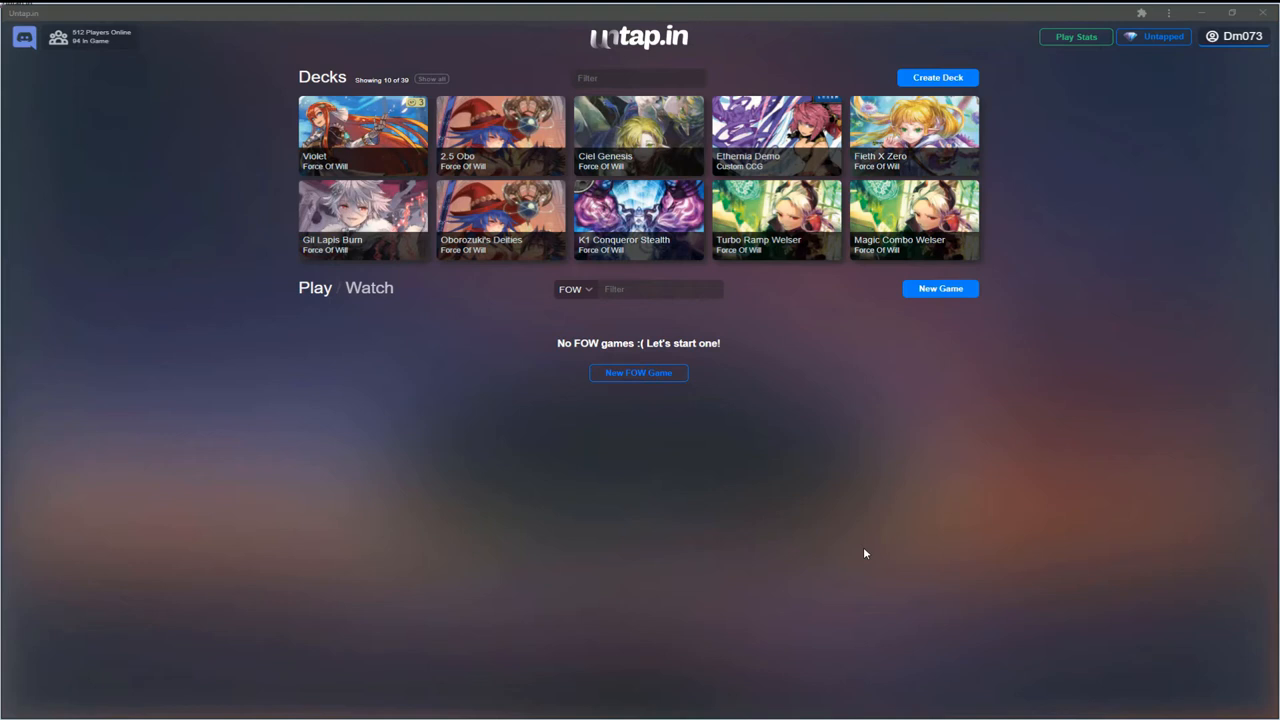
pyautogui.moveTo(856, 552)
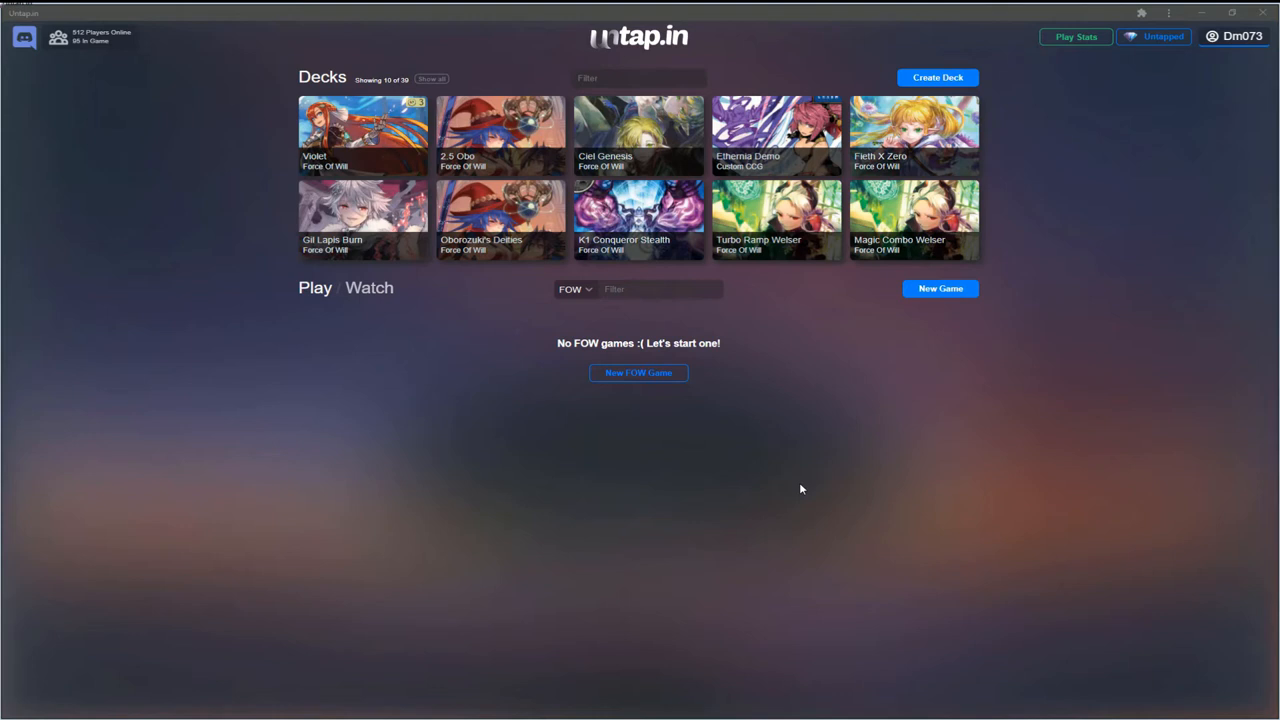
pyautogui.moveTo(828, 548)
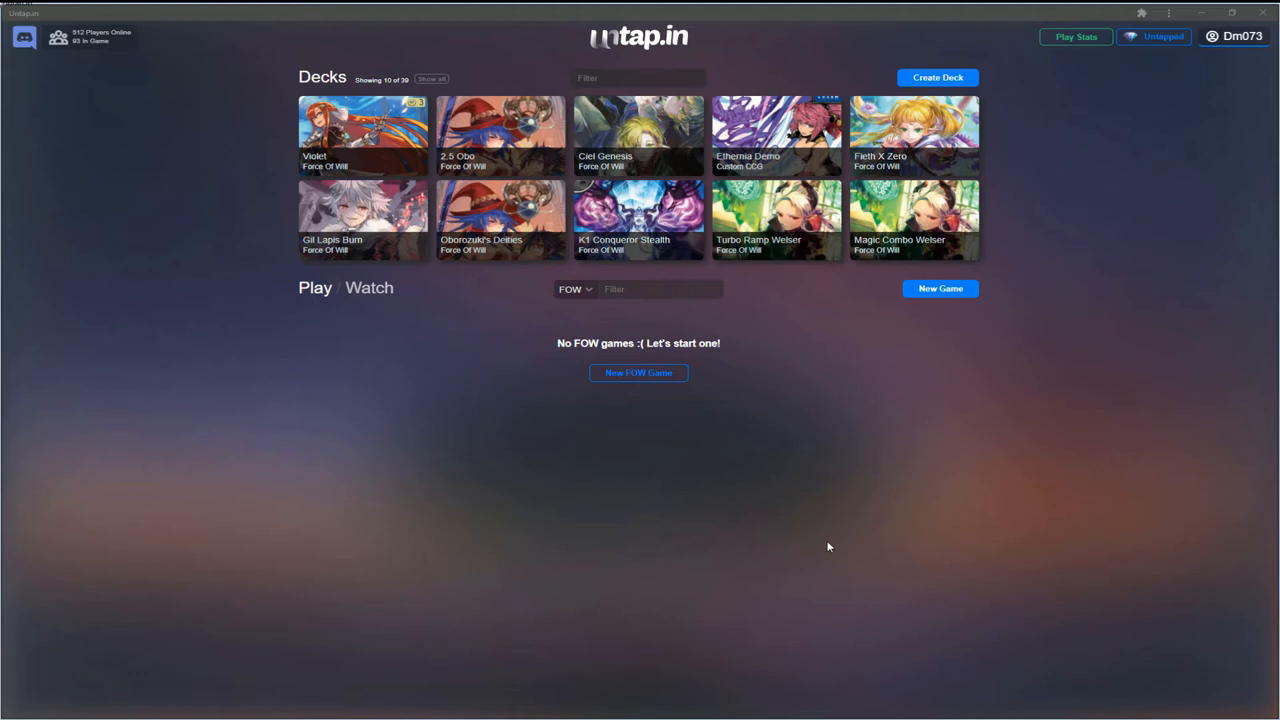
pyautogui.moveTo(650, 490)
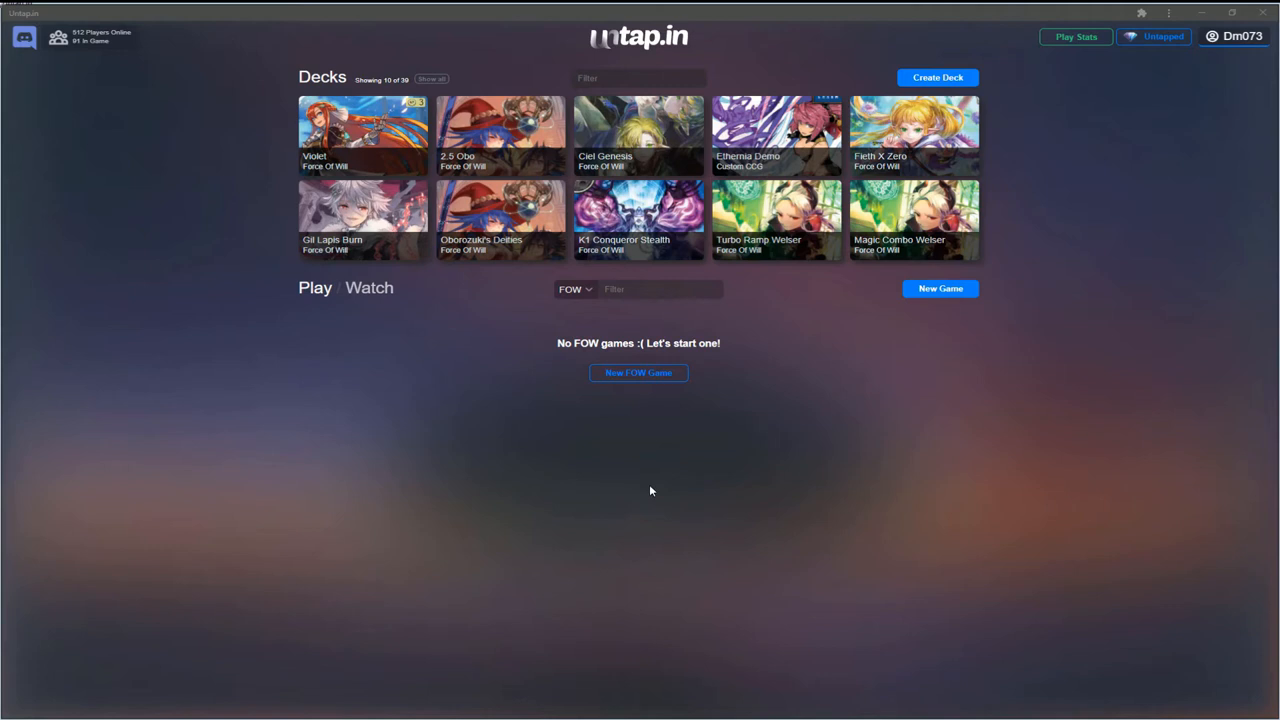
pyautogui.moveTo(924, 532)
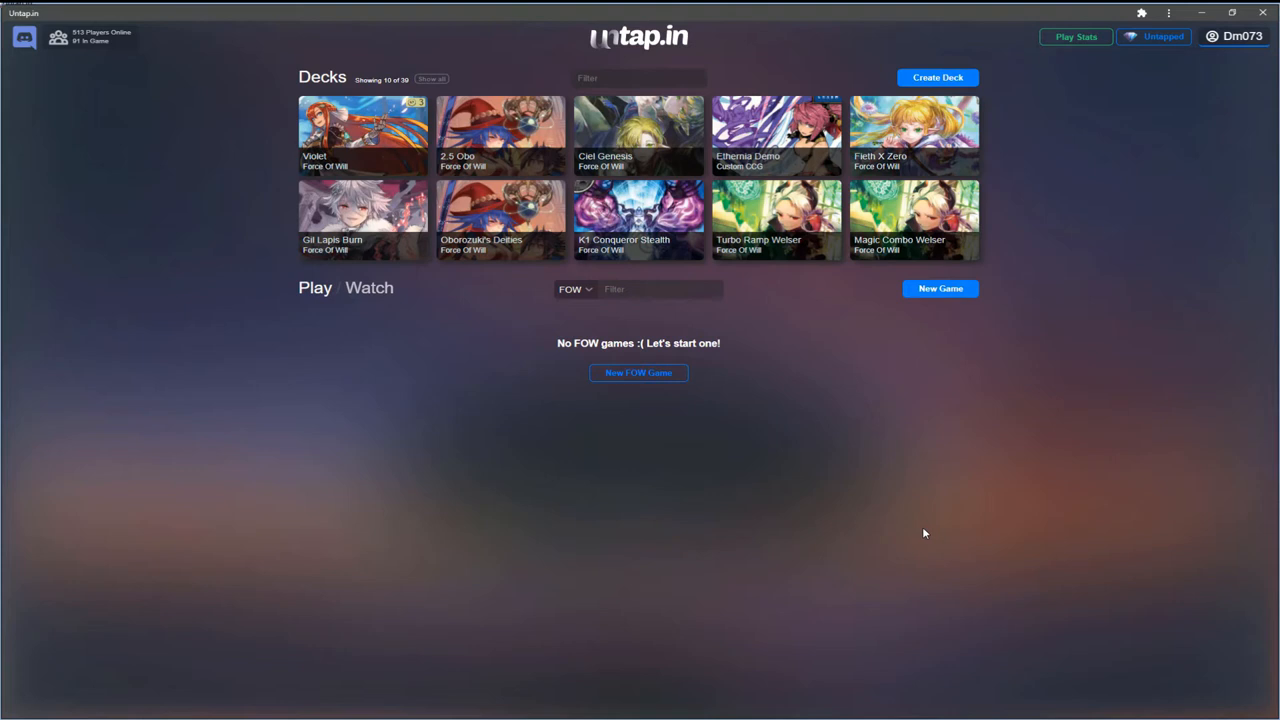
pyautogui.moveTo(688, 452)
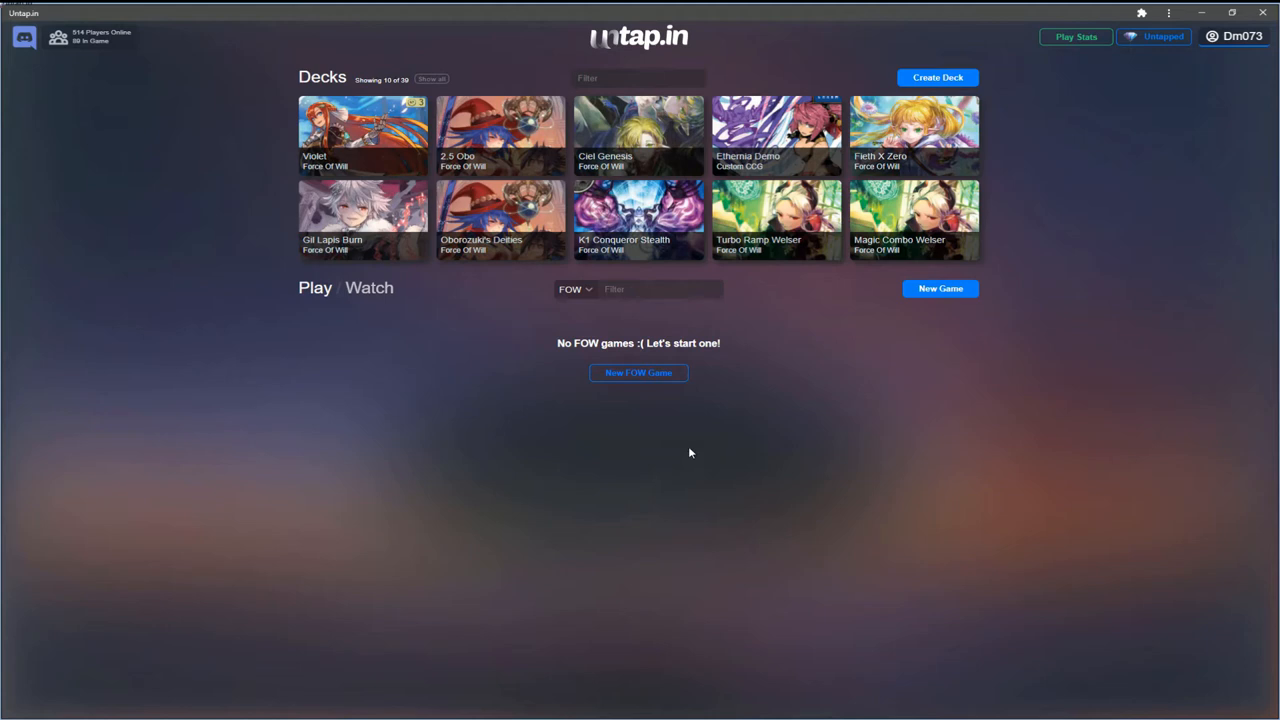
pyautogui.moveTo(220, 48)
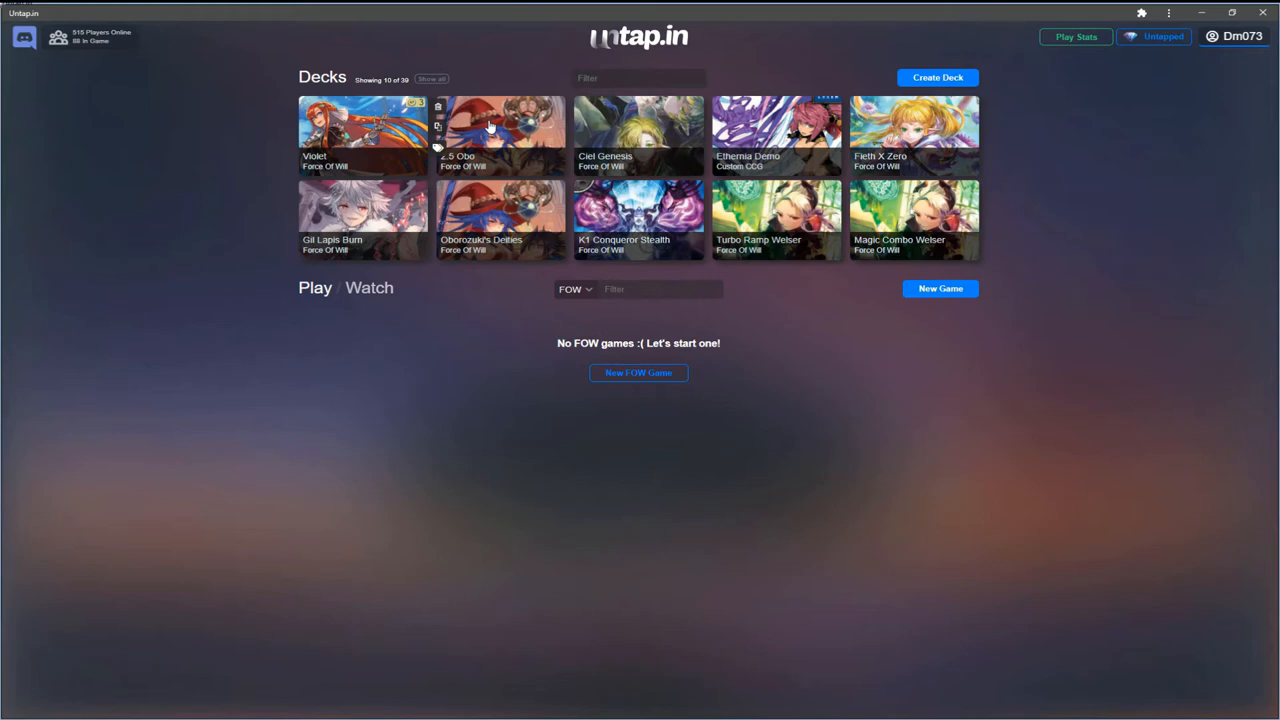
# Open the Violet deck and search its cards for 'atomic bahamut'.
pyautogui.click(362, 136)
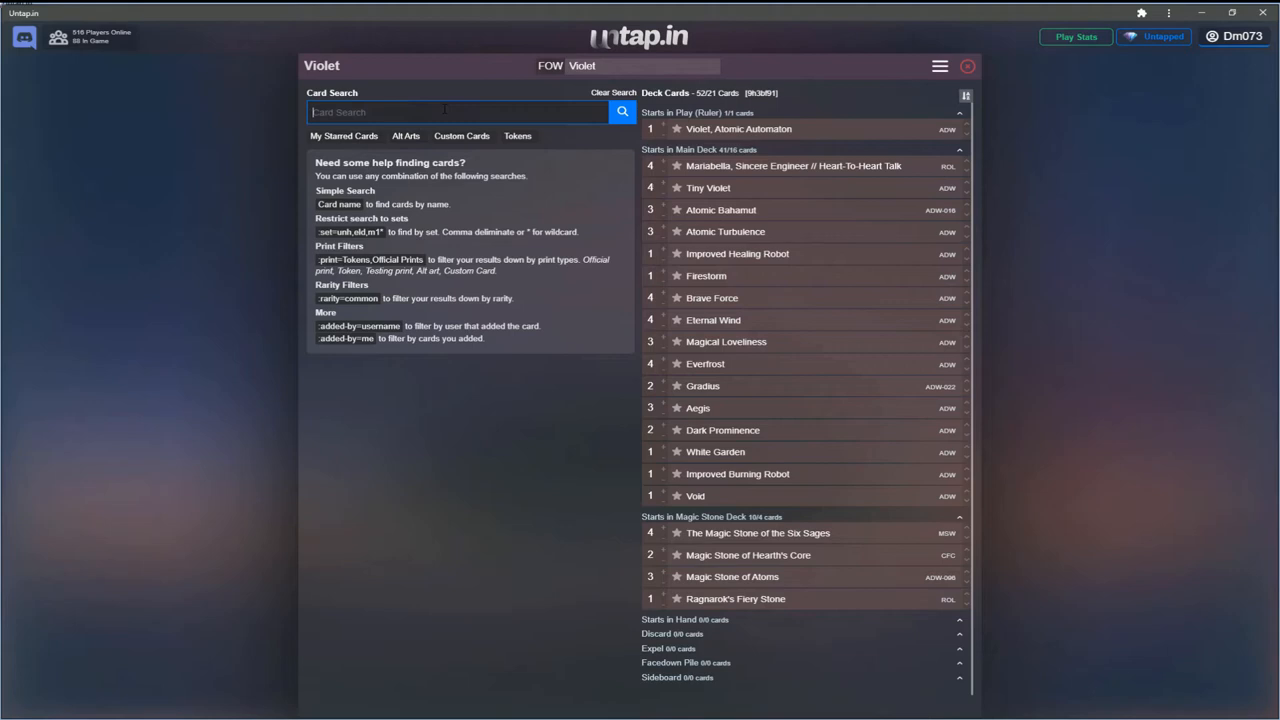
pyautogui.write('atomic bahamut')
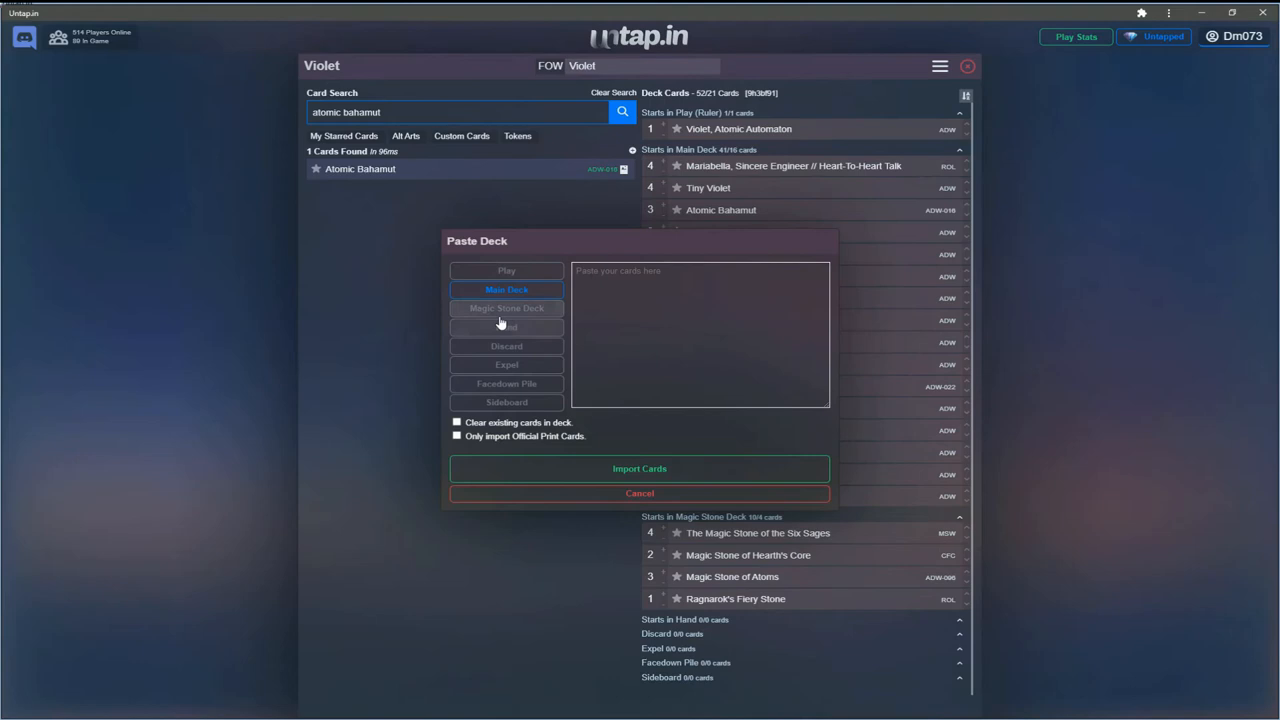
# Cancel the Paste Deck window and bring up the deck's options menu.
pyautogui.click(506, 402)
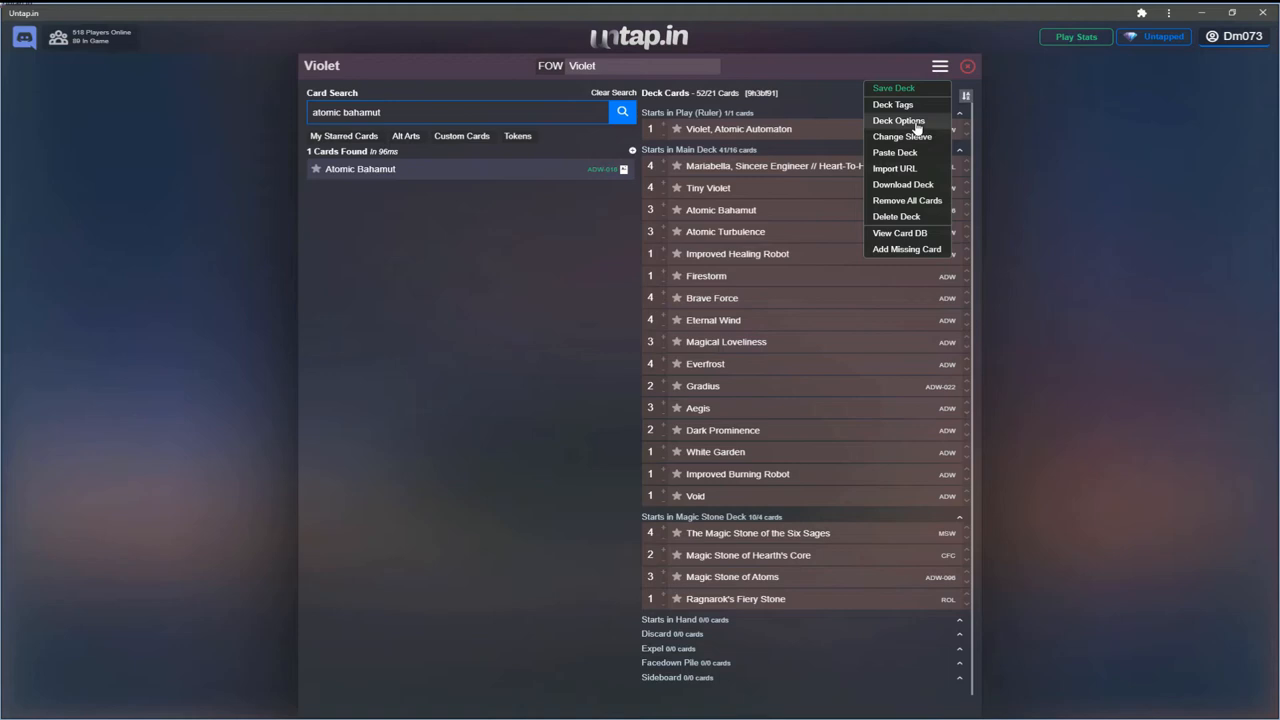
# Close the Violet deck editor and return to the lobby of saved decks.
pyautogui.click(902, 184)
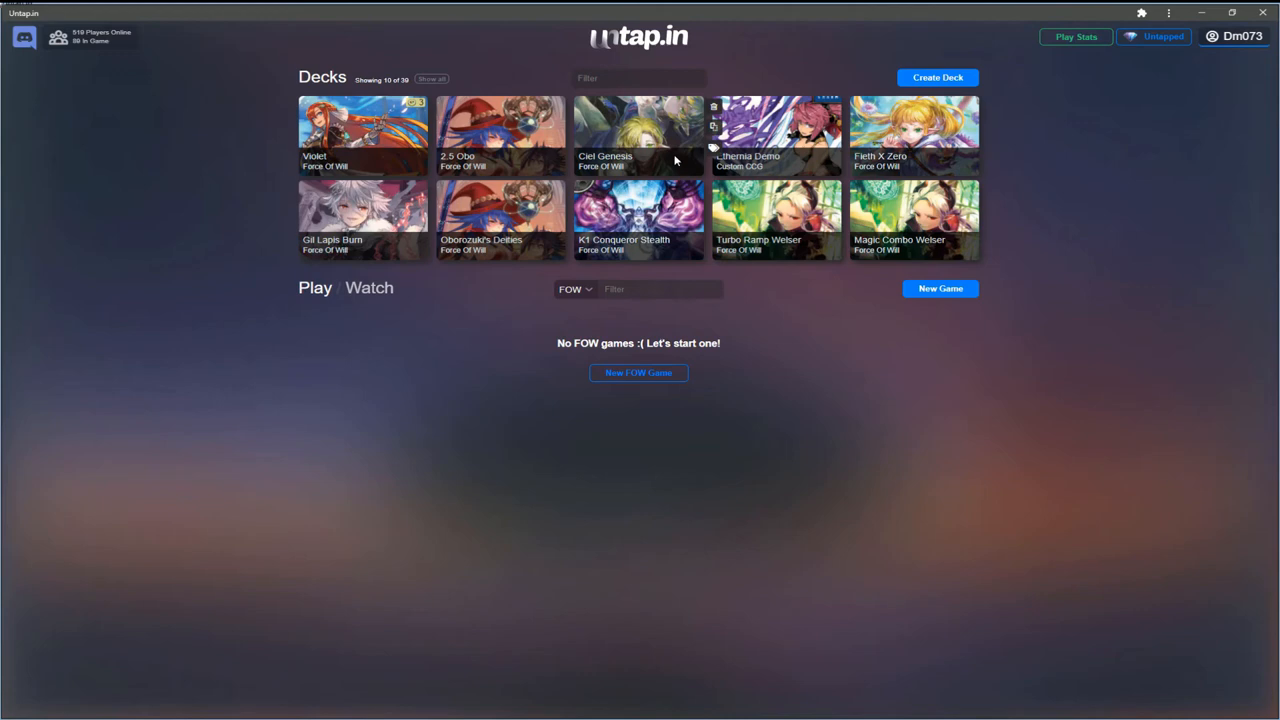
# Start a new Force of Will game titled 'NF with rebirth of legend spoilers'.
pyautogui.scroll(-3)
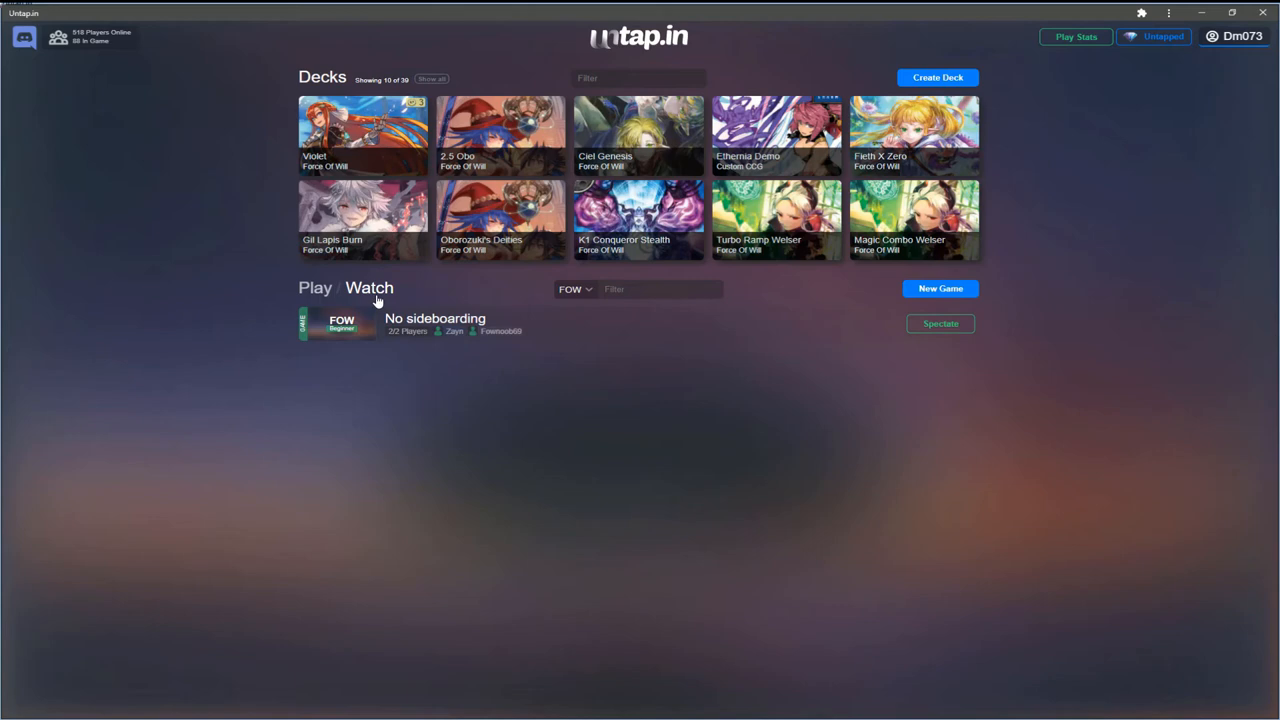
pyautogui.click(940, 324)
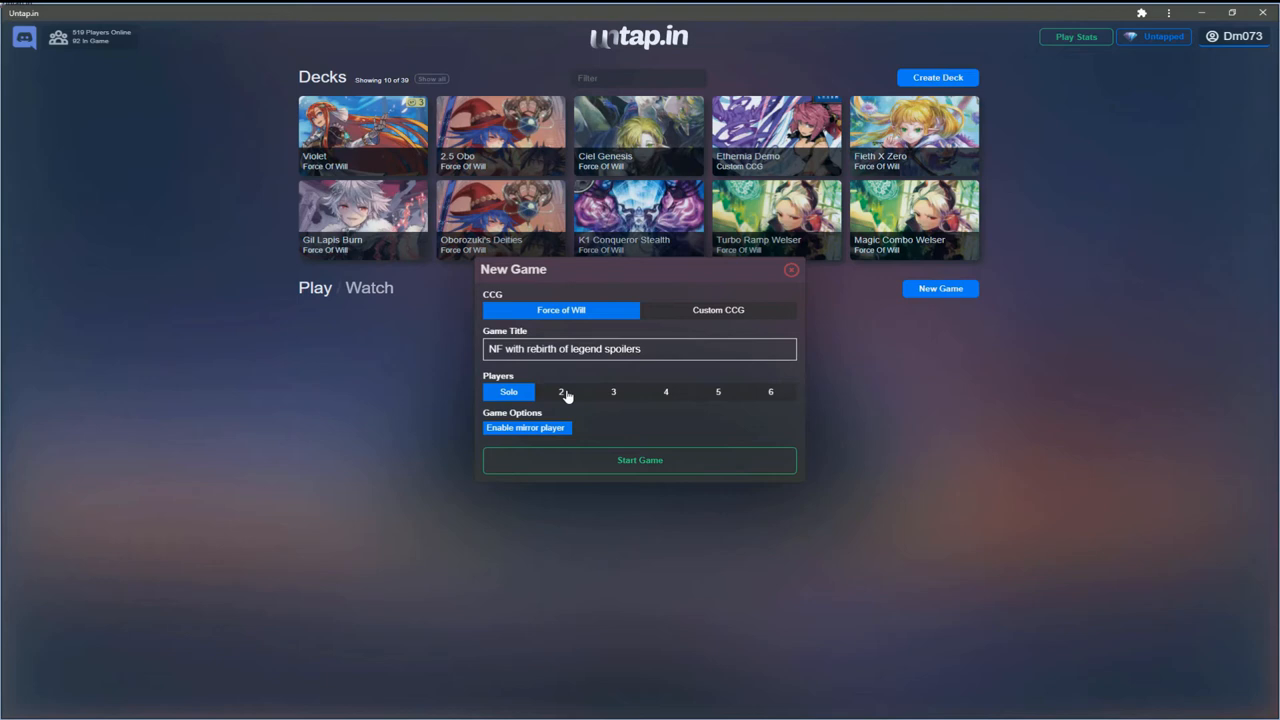
# Try the 2- and 3-player options, settle on Solo, and create the game.
pyautogui.click(560, 390)
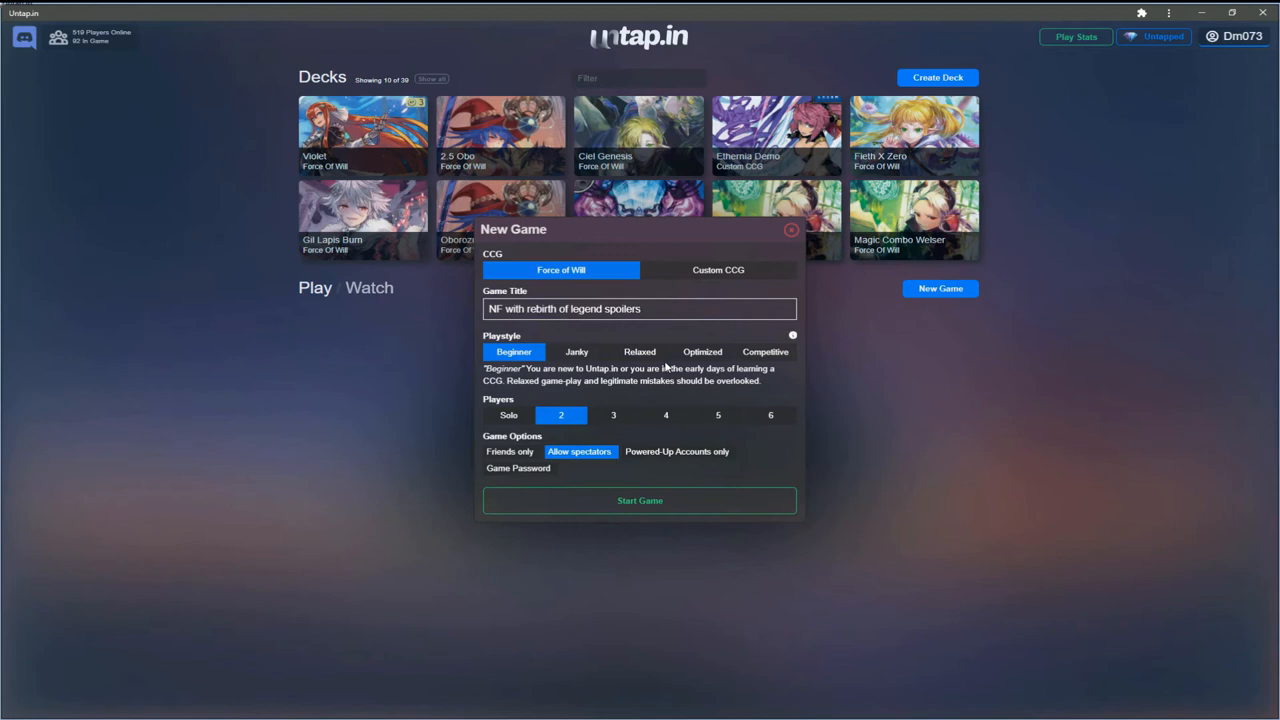
pyautogui.click(612, 414)
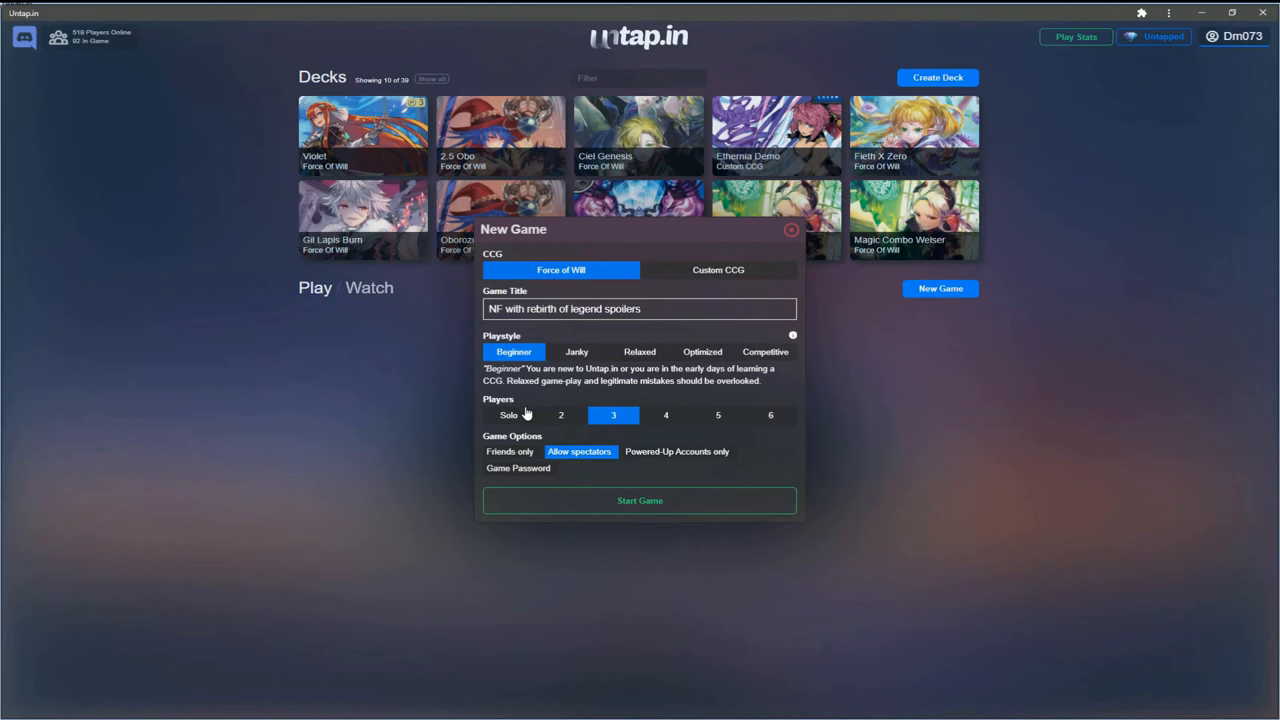
pyautogui.click(508, 414)
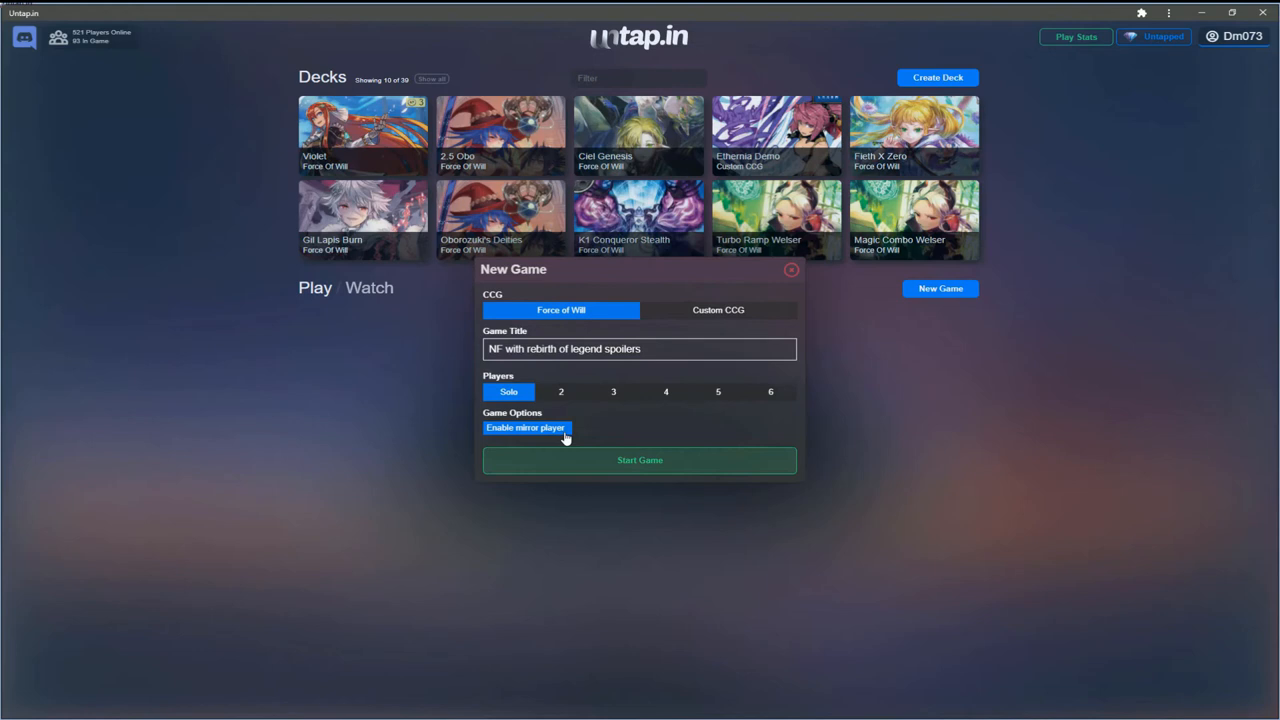
pyautogui.click(640, 460)
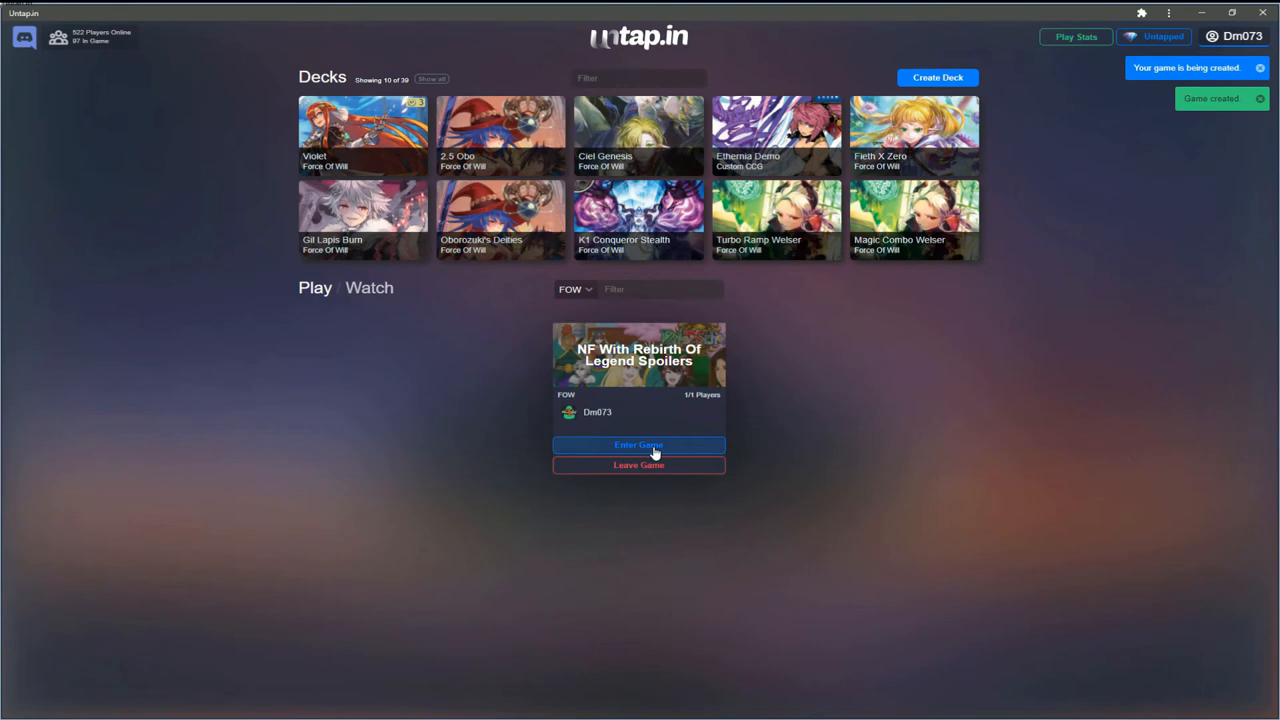
# Enter the created game, loading the playmat with an opening hand and 4000 life.
pyautogui.click(638, 444)
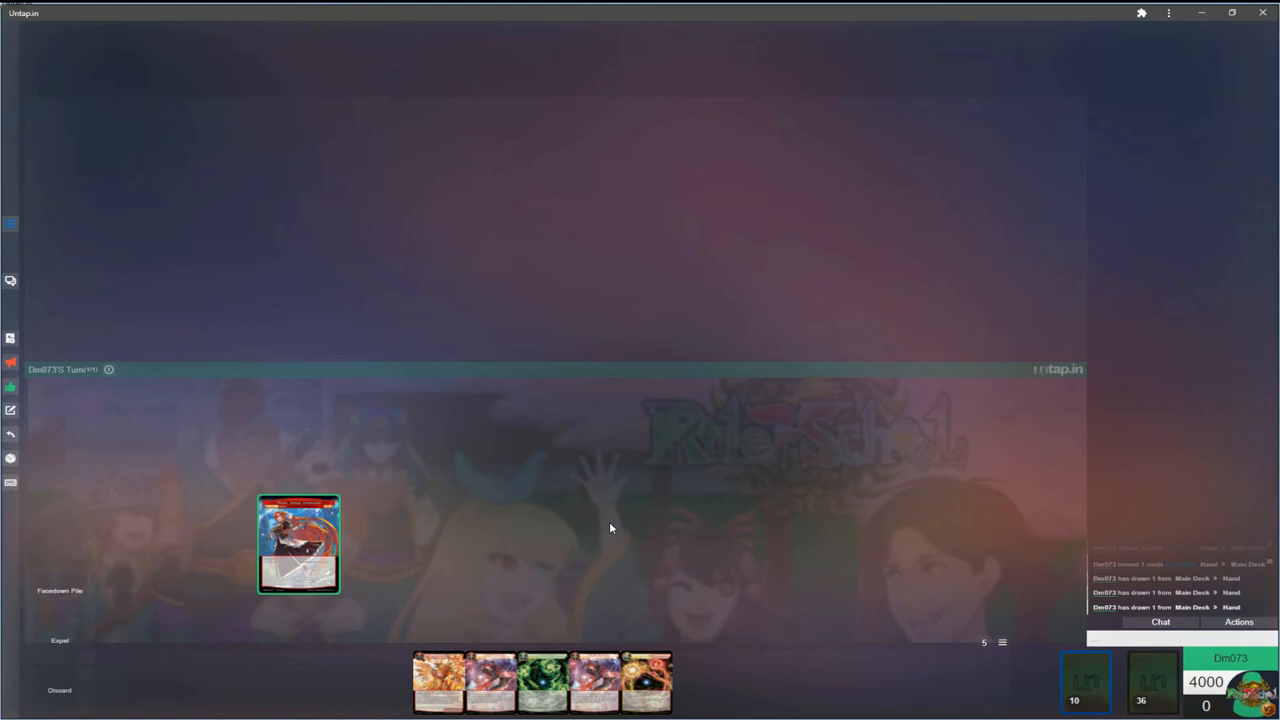
pyautogui.moveTo(12, 410)
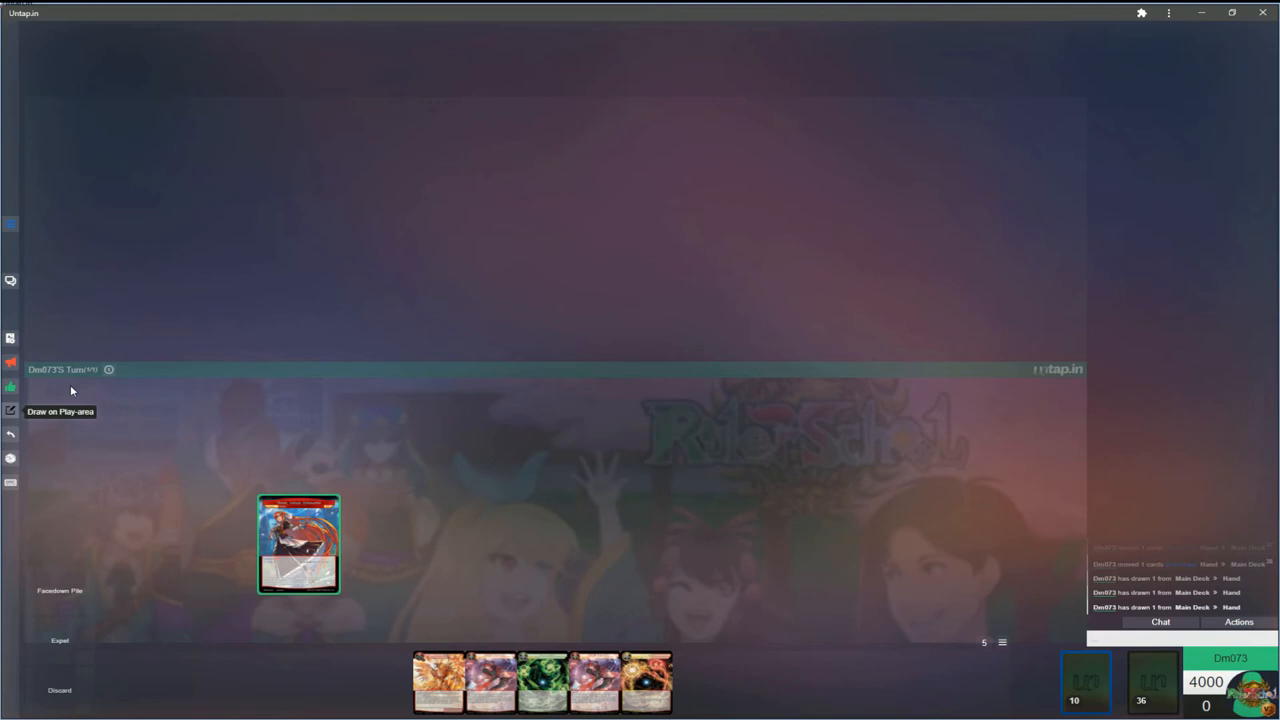
# Draw the top card of the main deck, making a six-card hand.
pyautogui.moveTo(298, 544); pyautogui.dragTo(360, 524)
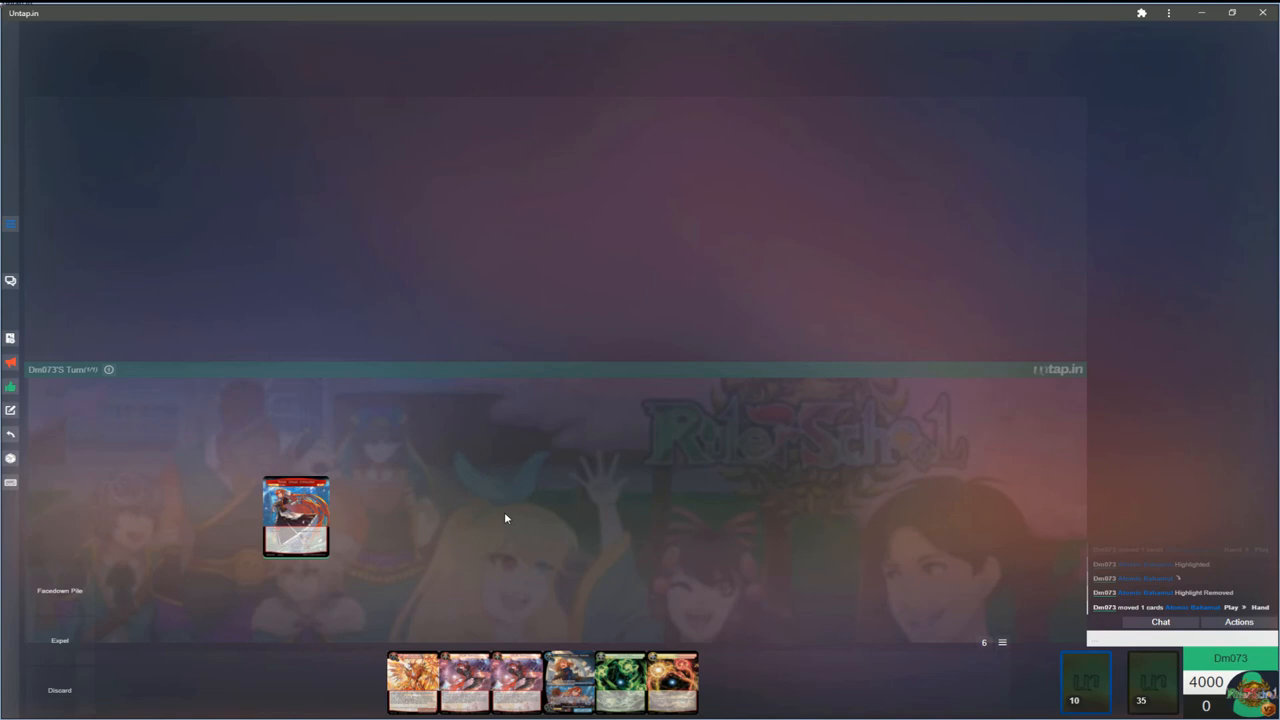
# Move the Violet, Atomic Automation ruler card to centre, then right, then back left.
pyautogui.moveTo(296, 516); pyautogui.dragTo(564, 496)
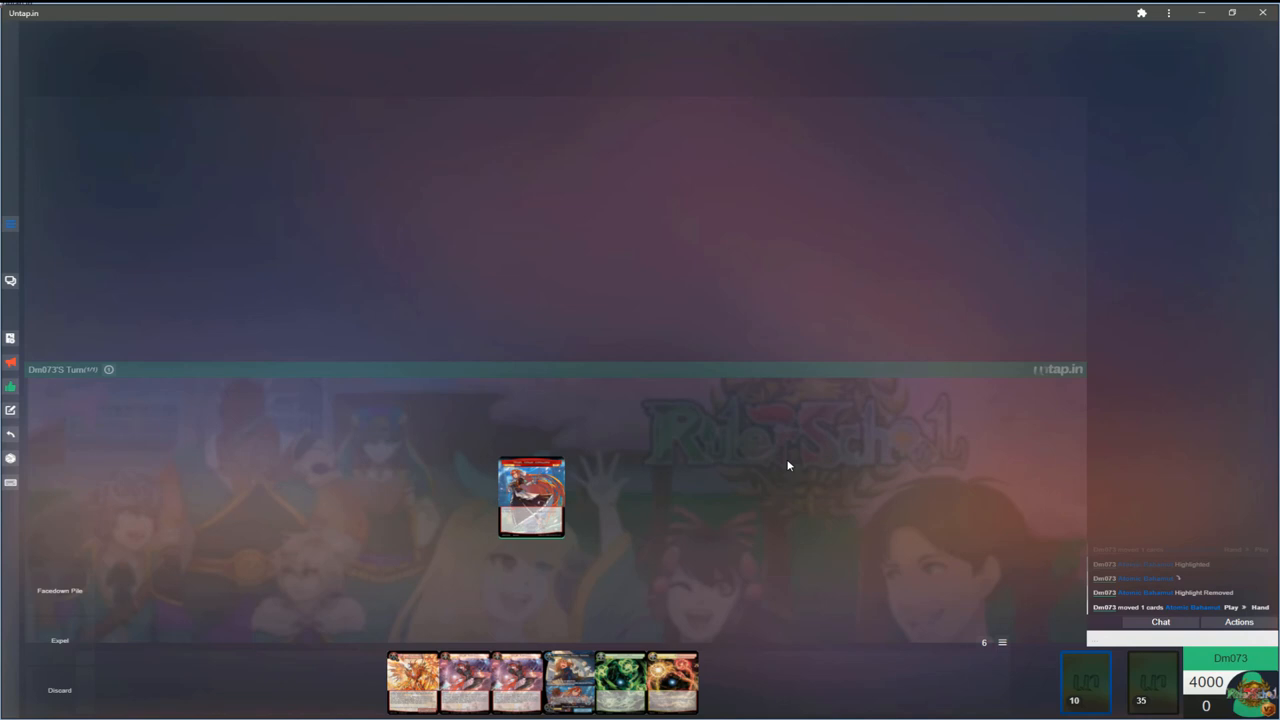
pyautogui.moveTo(632, 460)
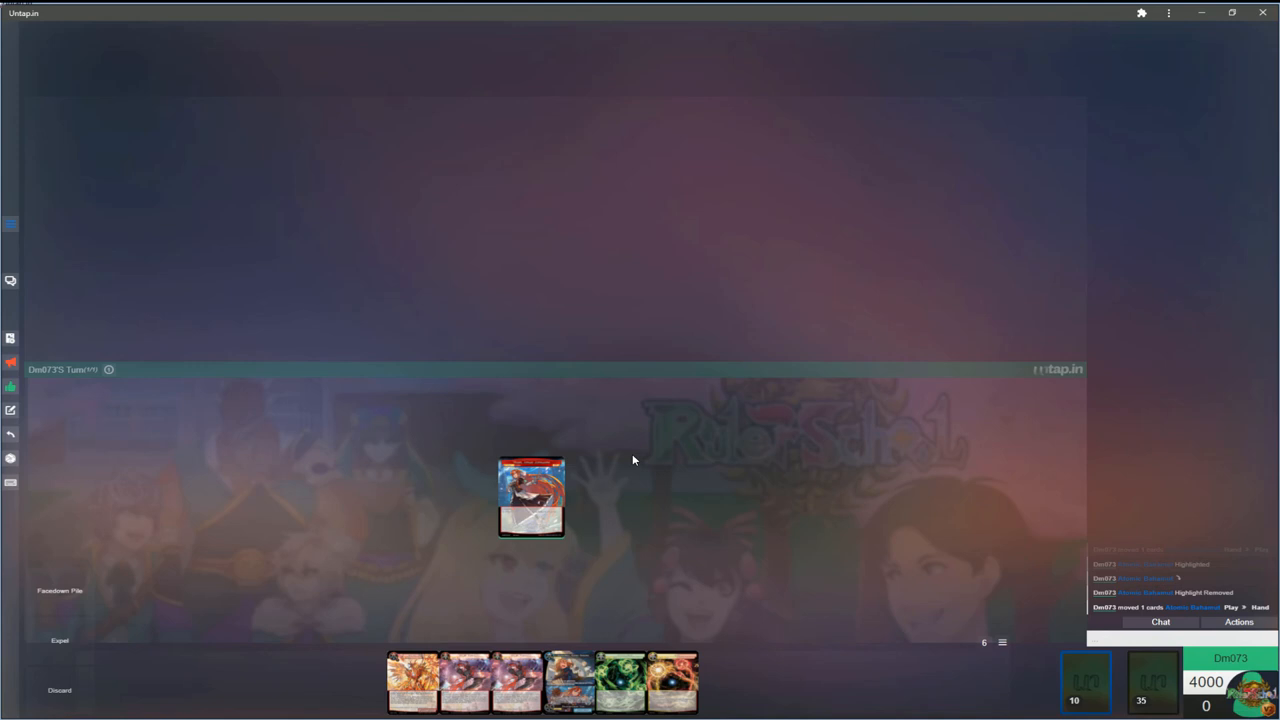
pyautogui.moveTo(836, 460)
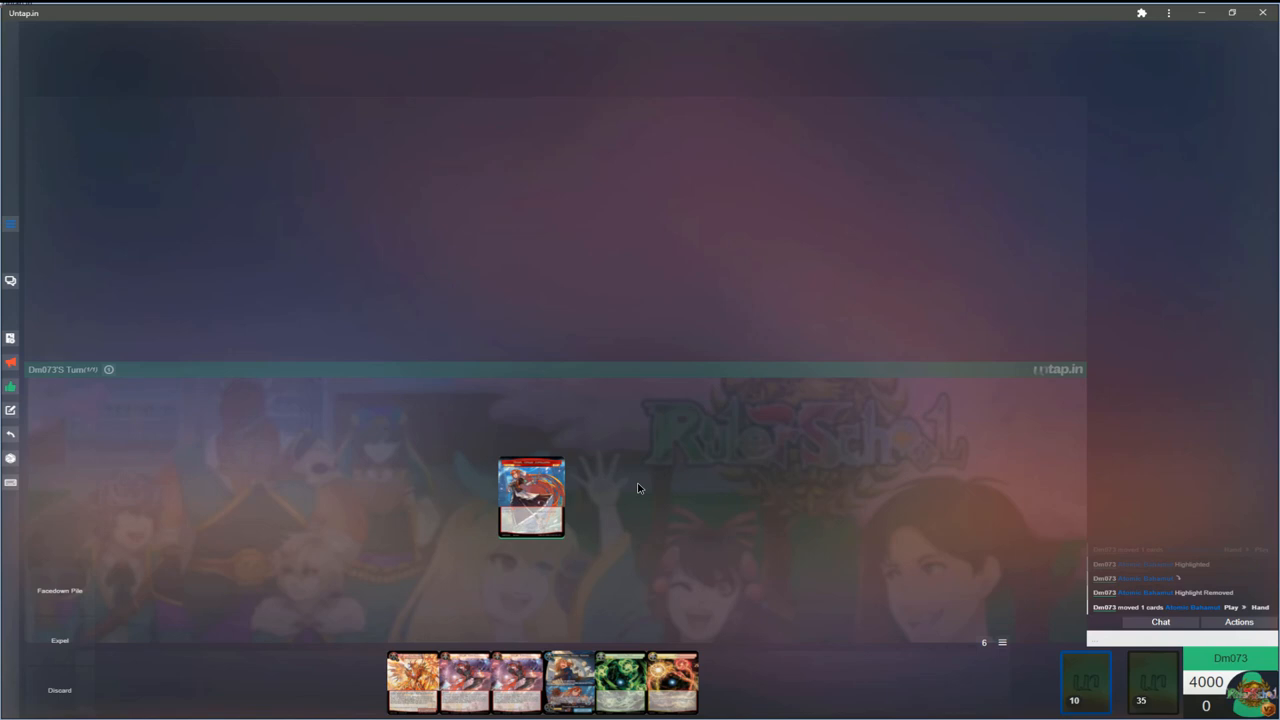
pyautogui.moveTo(532, 496); pyautogui.dragTo(838, 450)
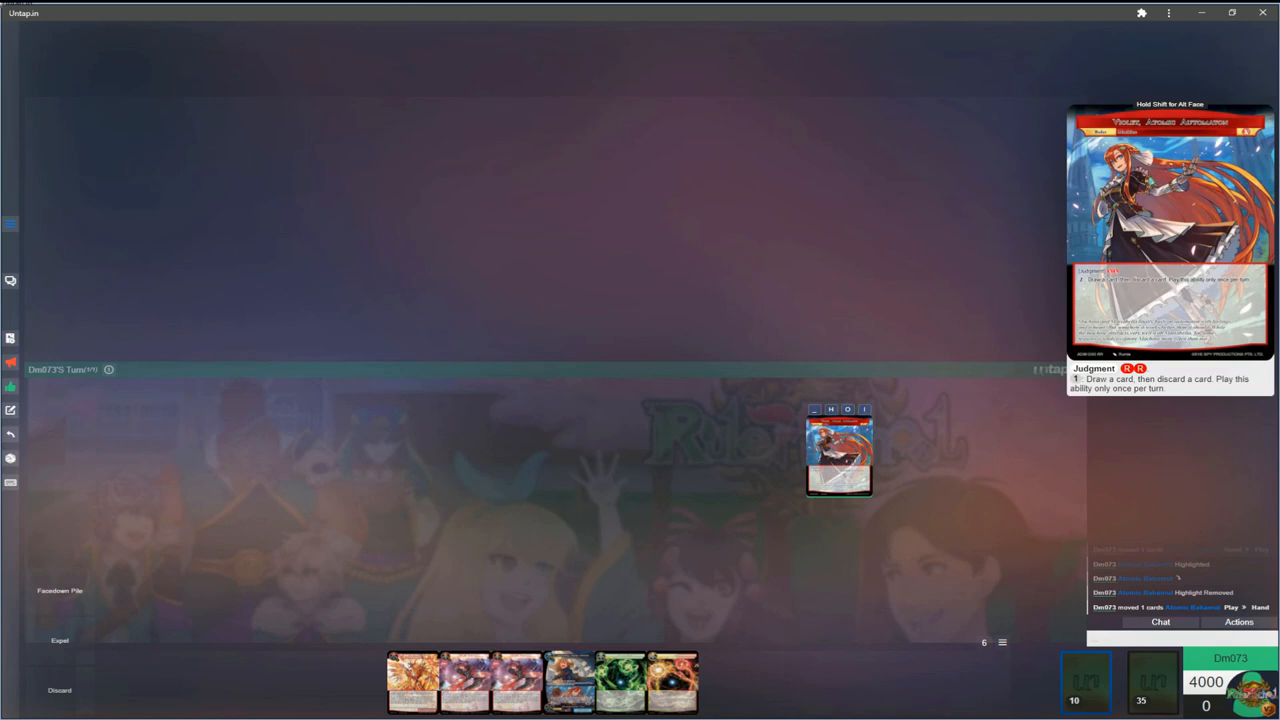
pyautogui.moveTo(700, 532)
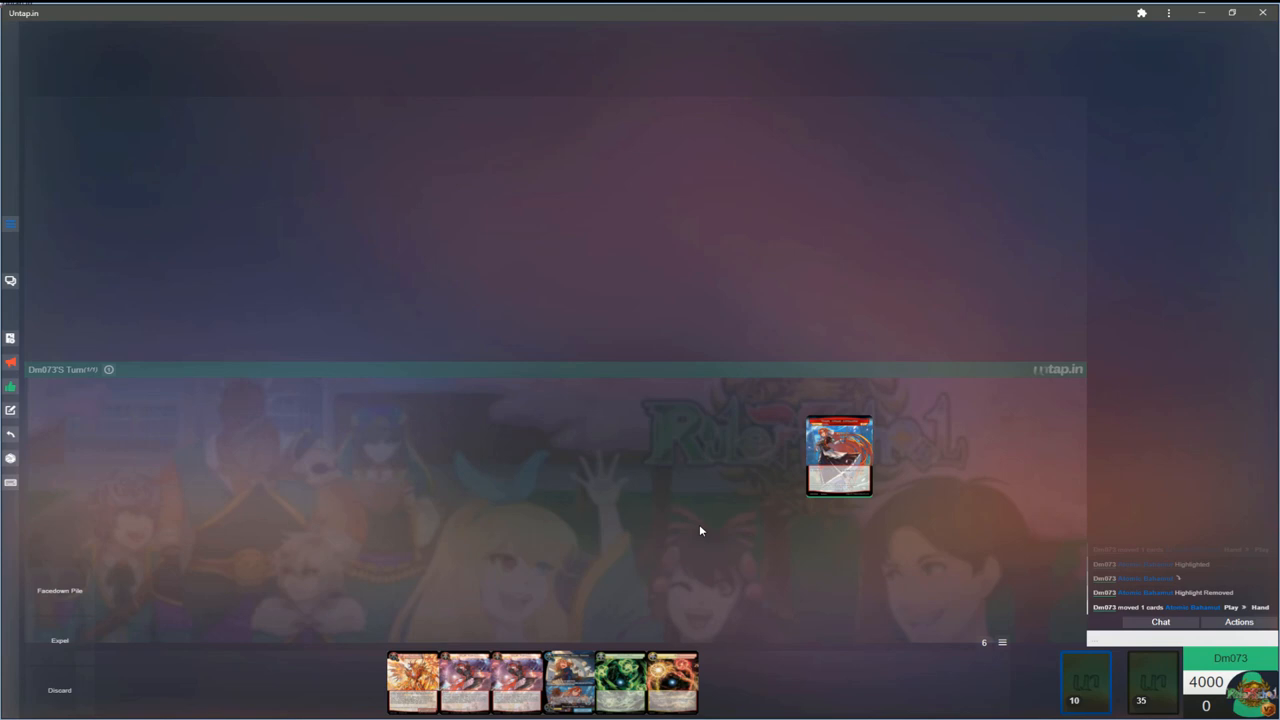
pyautogui.moveTo(840, 456); pyautogui.dragTo(324, 456)
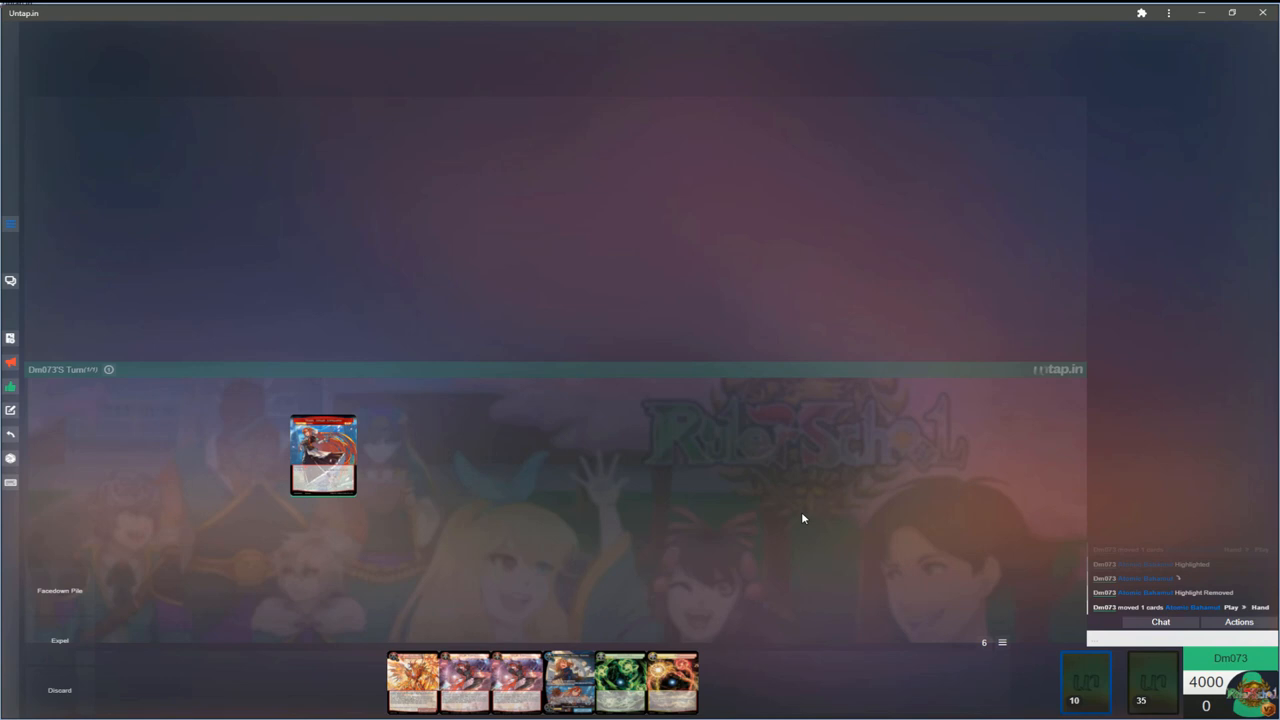